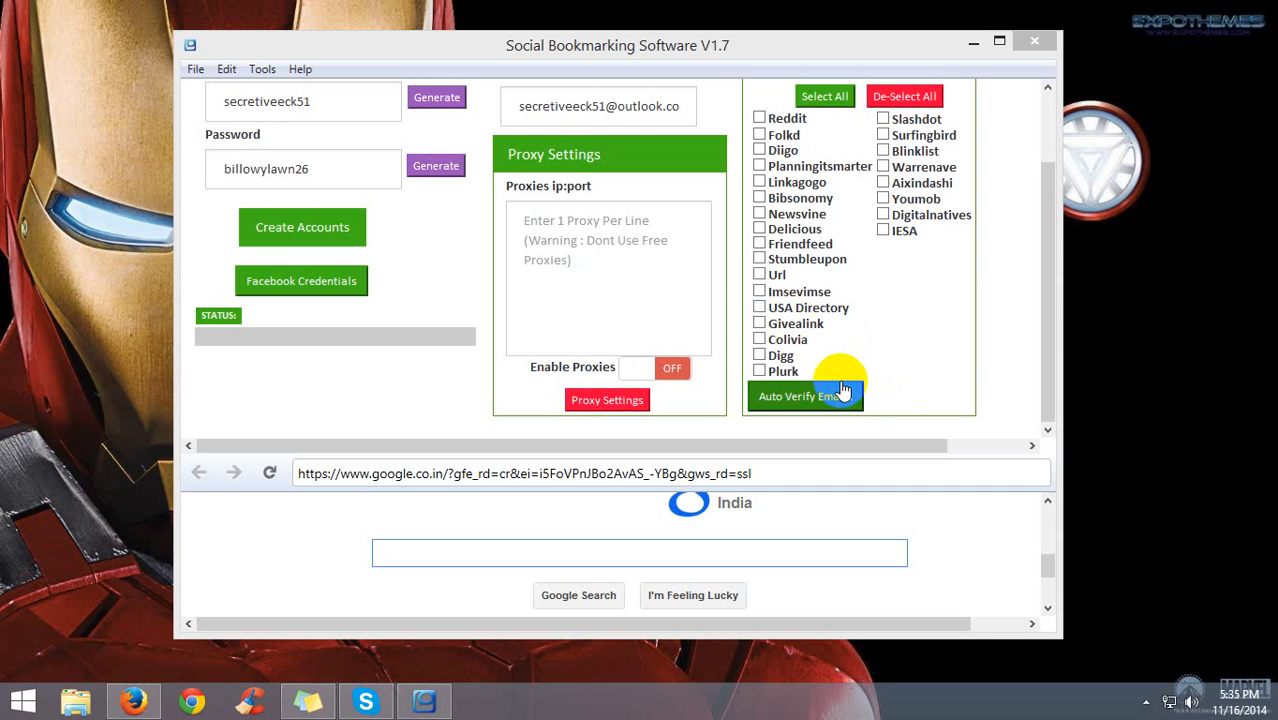
{"action": "mouse_move", "coordinate": [896, 386]}
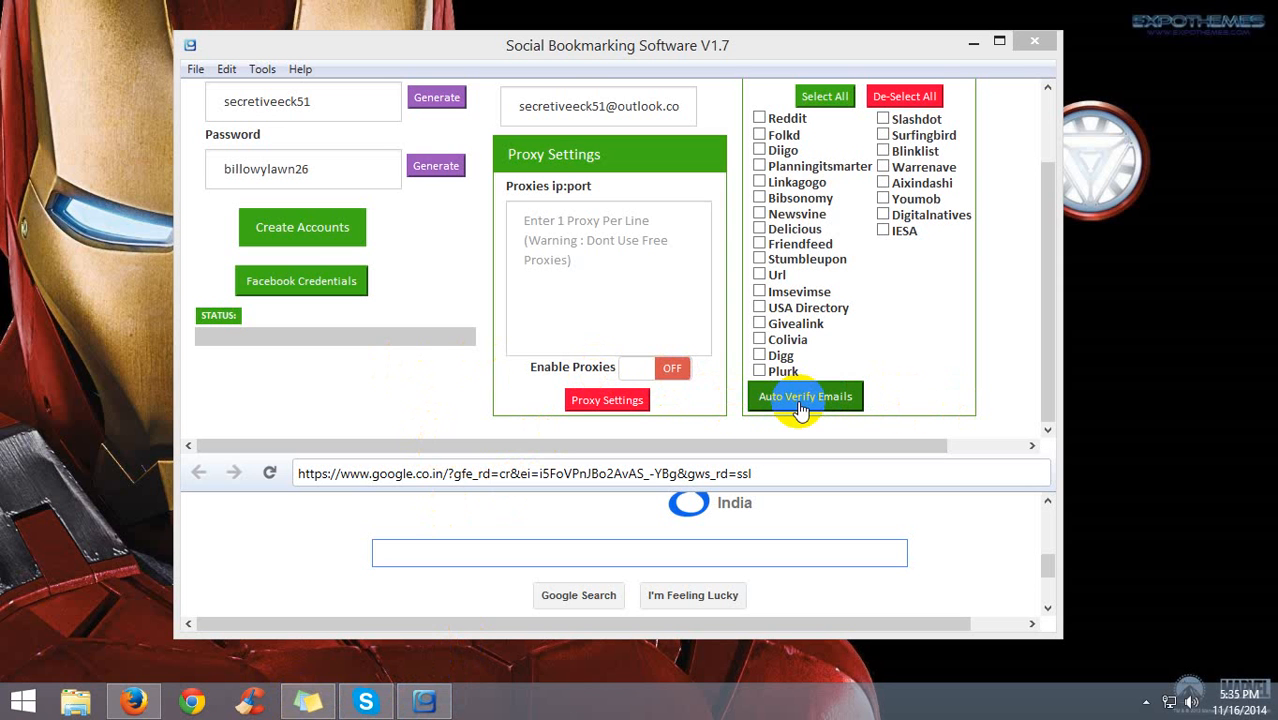
{"action": "mouse_move", "coordinate": [358, 270]}
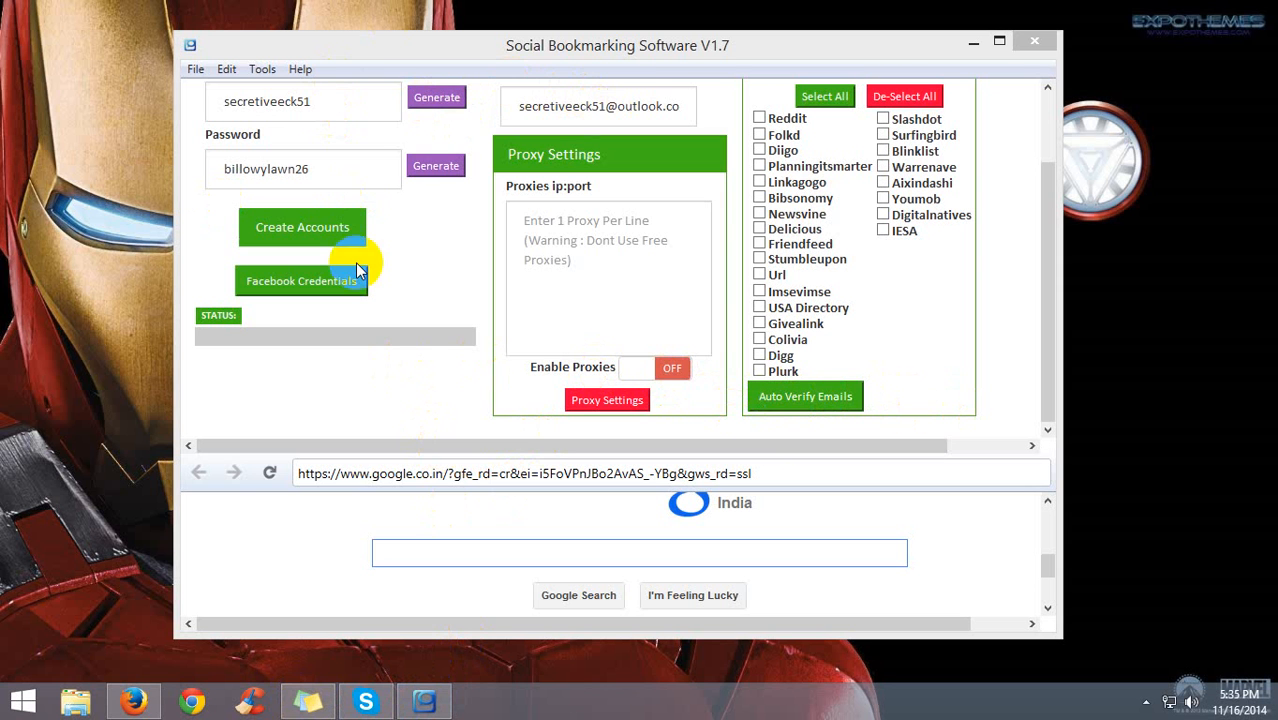
{"action": "mouse_move", "coordinate": [850, 400]}
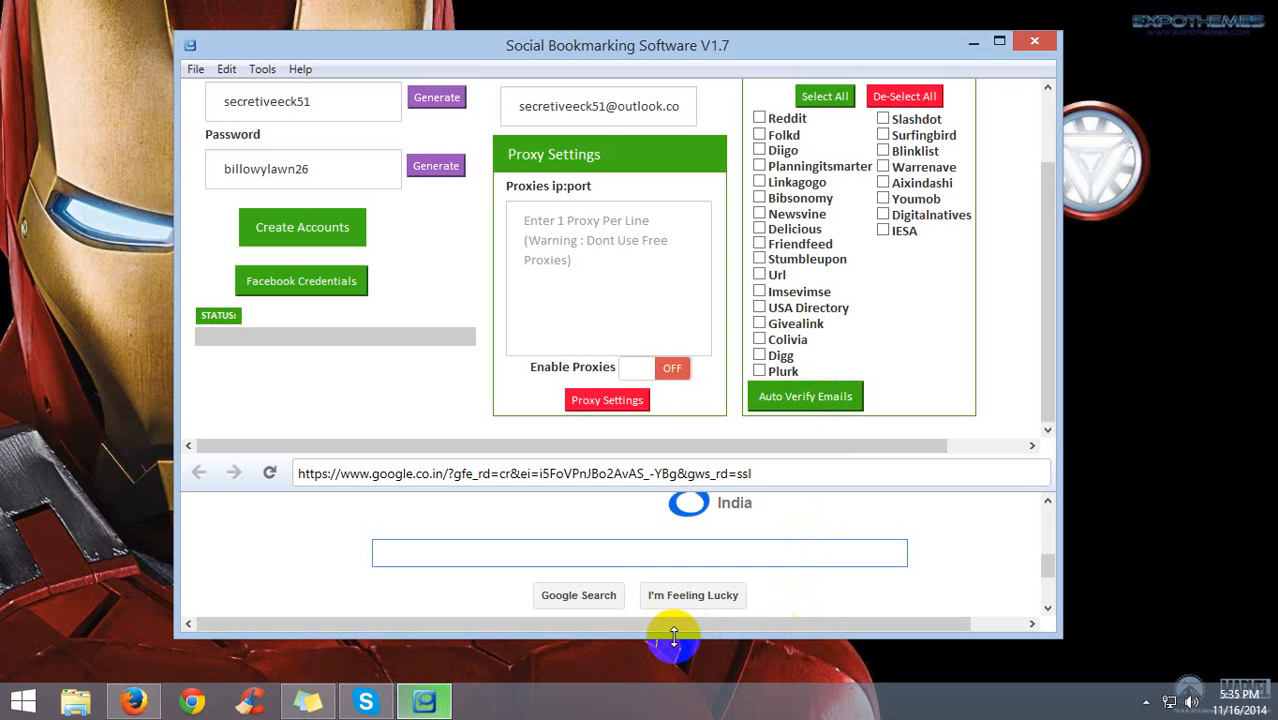
- Dismiss the 'Done Verifying Emails!' message with OK, returning to the main window
{"action": "left_click", "coordinate": [804, 396]}
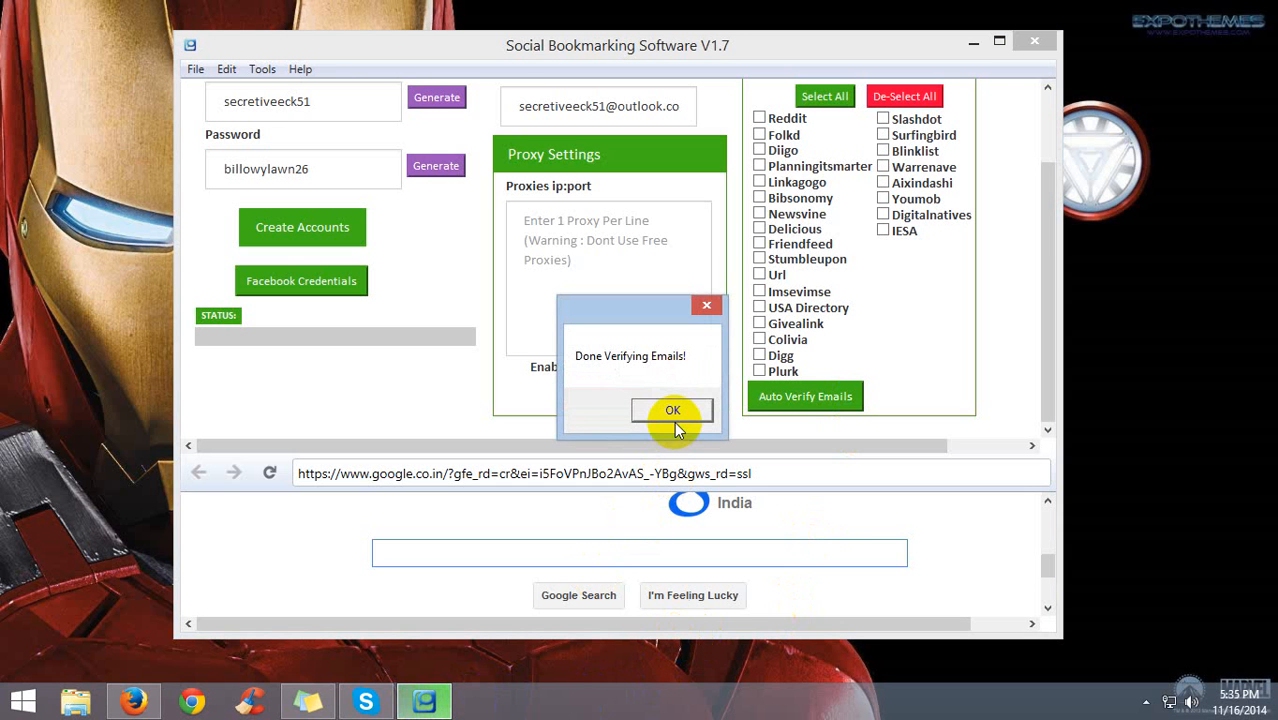
{"action": "left_click", "coordinate": [672, 410]}
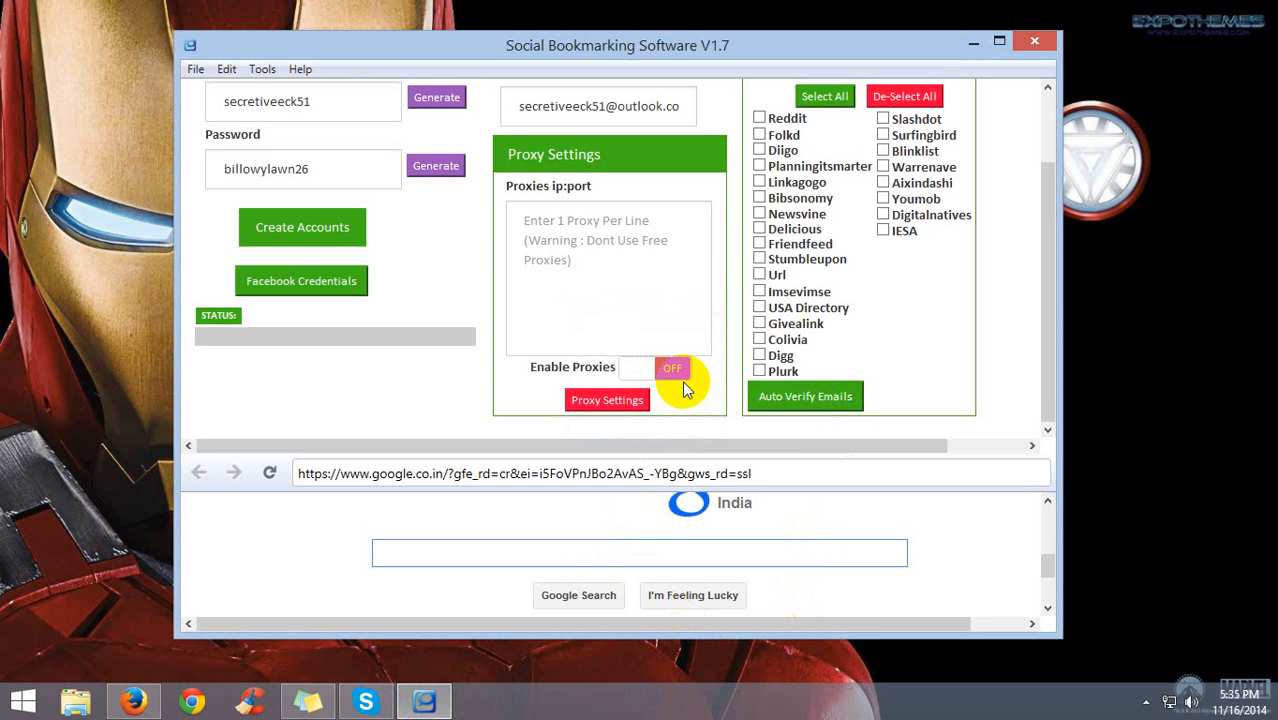